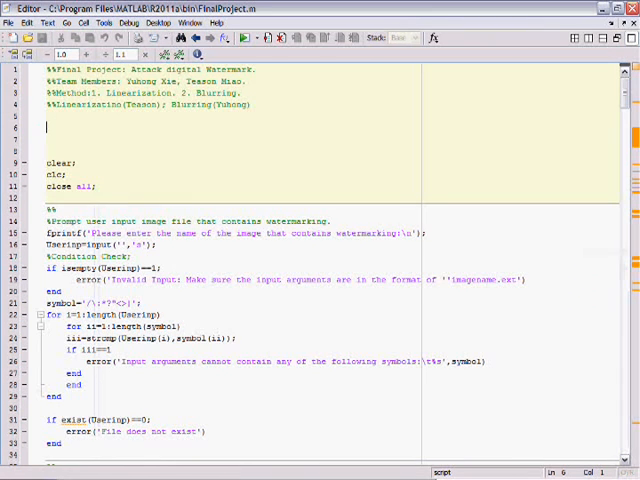
{"action": "mouse_move", "coordinate": [248, 40]}
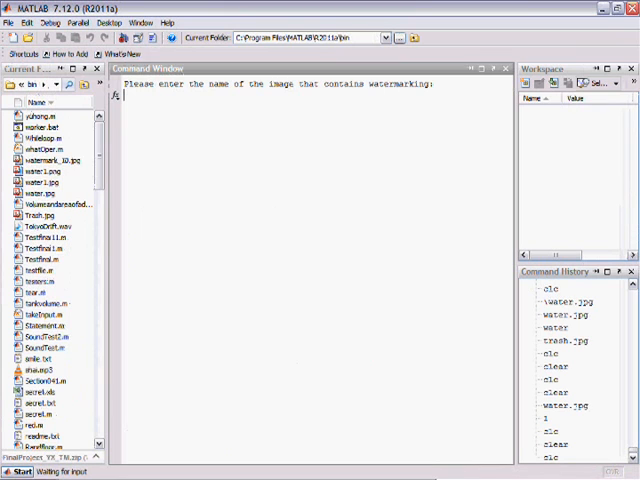
Load the water image, finish selecting watermark regions, and decline saving with answer 2
{"action": "type", "text": "water"}
{"action": "type", "text": "2"}
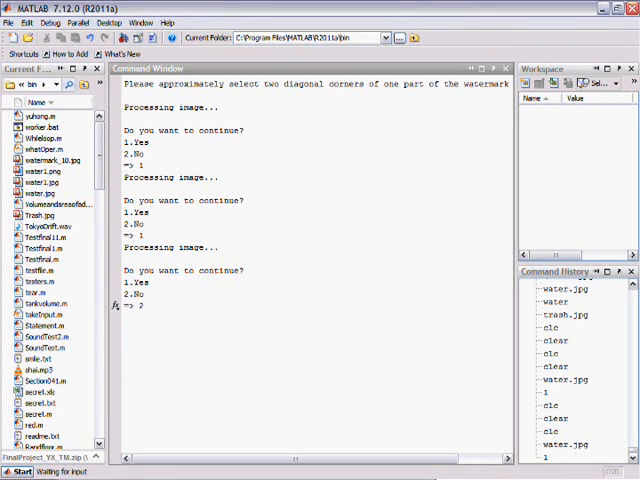
{"action": "key", "text": "Return"}
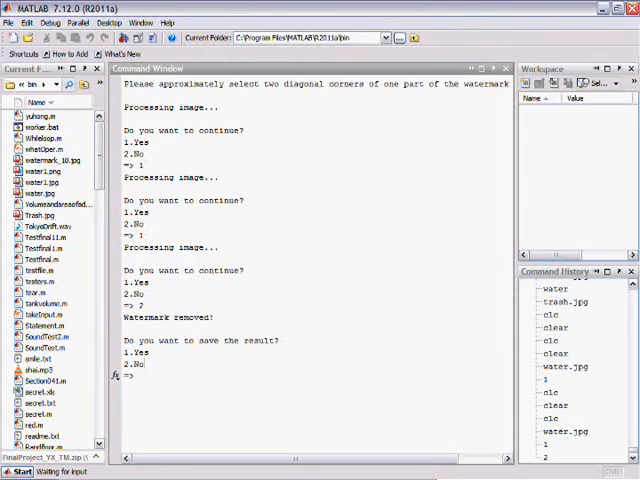
{"action": "type", "text": "2"}
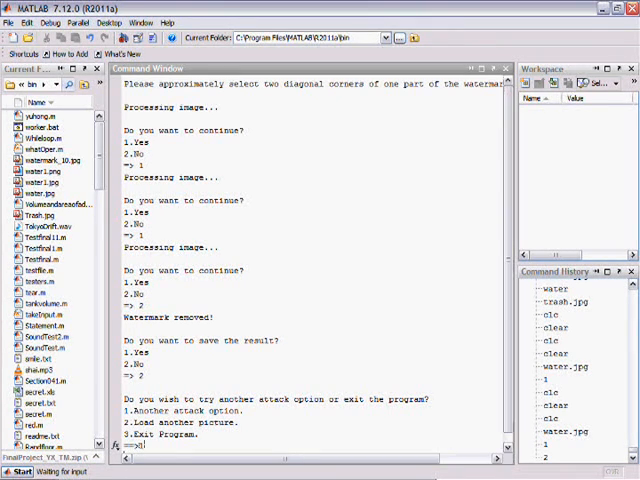
Choose another attack (1) so water.jpg is displayed again
{"action": "type", "text": "1"}
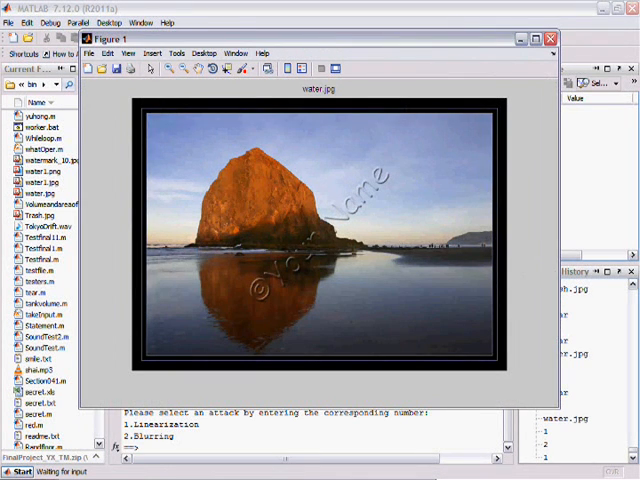
Run the second attack on the selected watermark area and accept saving with answer 1
{"action": "left_click", "coordinate": [550, 38]}
{"action": "type", "text": "2"}
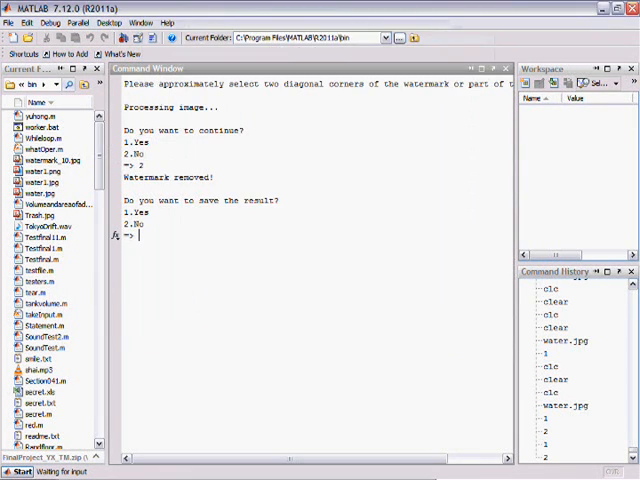
{"action": "type", "text": "1"}
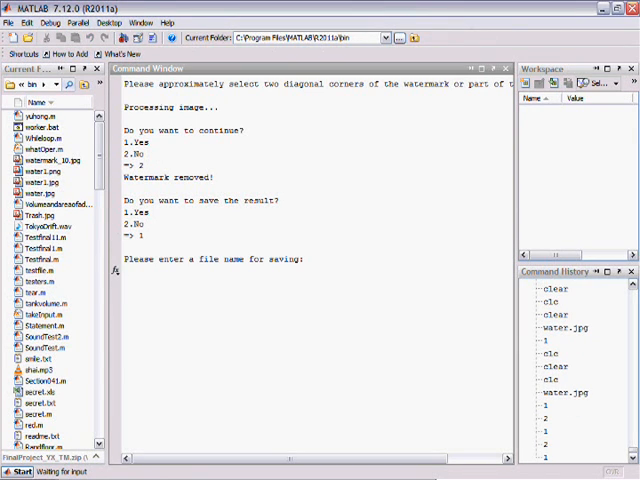
Save the cleaned result under the file name 'done'
{"action": "type", "text": "done"}
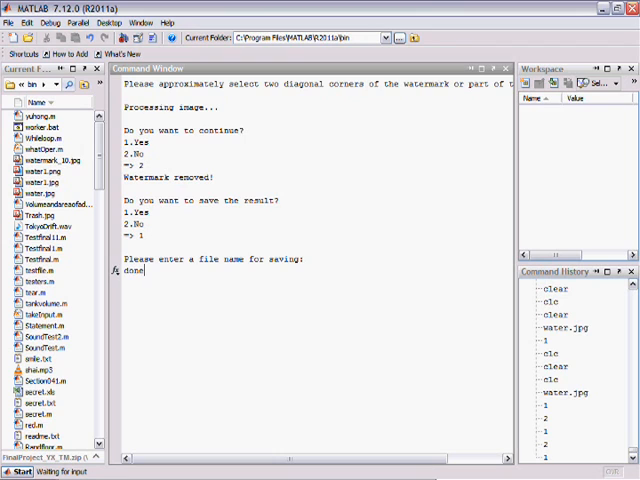
{"action": "key", "text": "enter"}
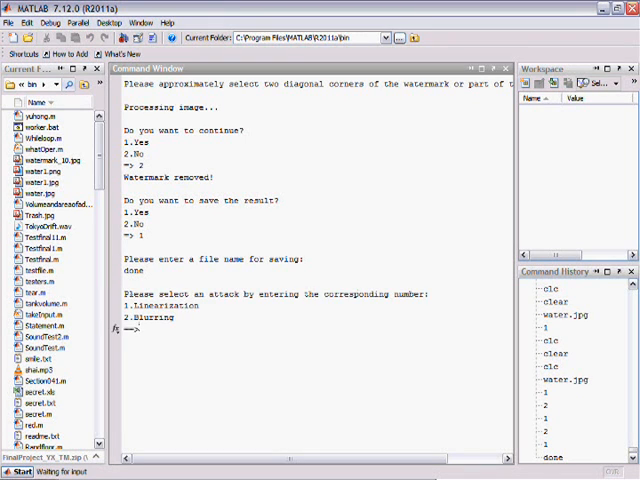